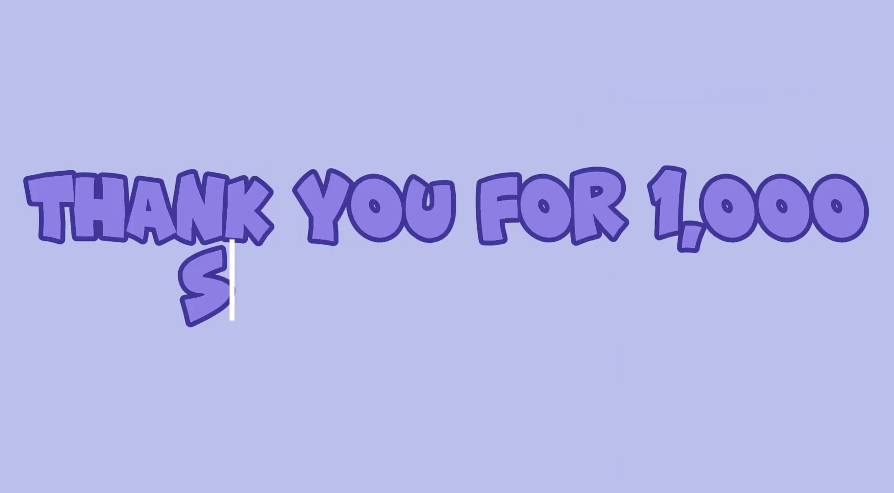
{"action": "type", "text": "UBSCRIBERS!"}
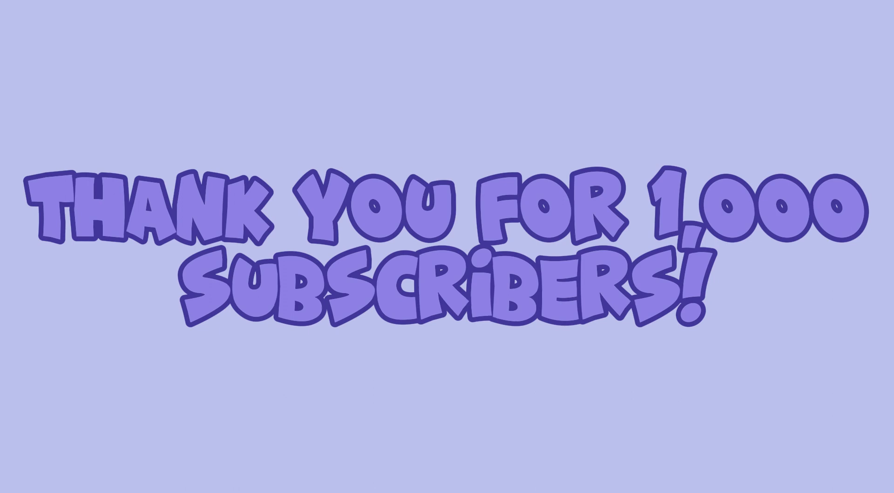